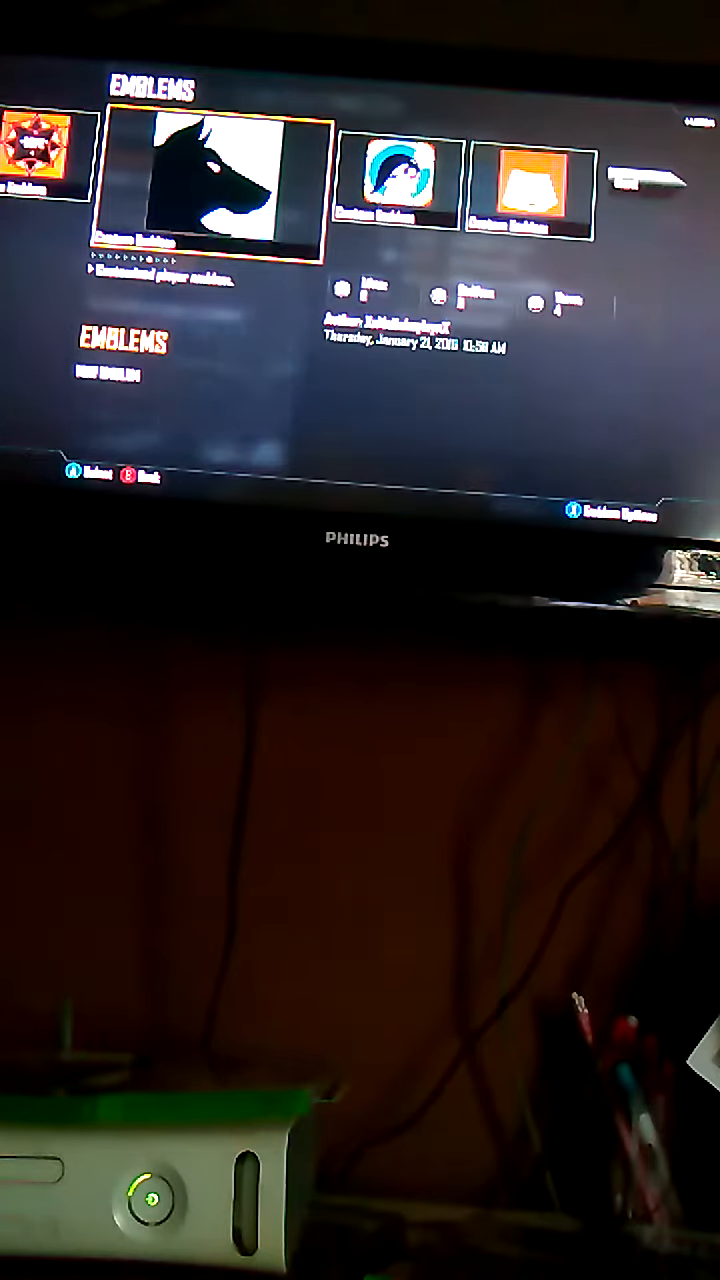
scroll(right, 3)
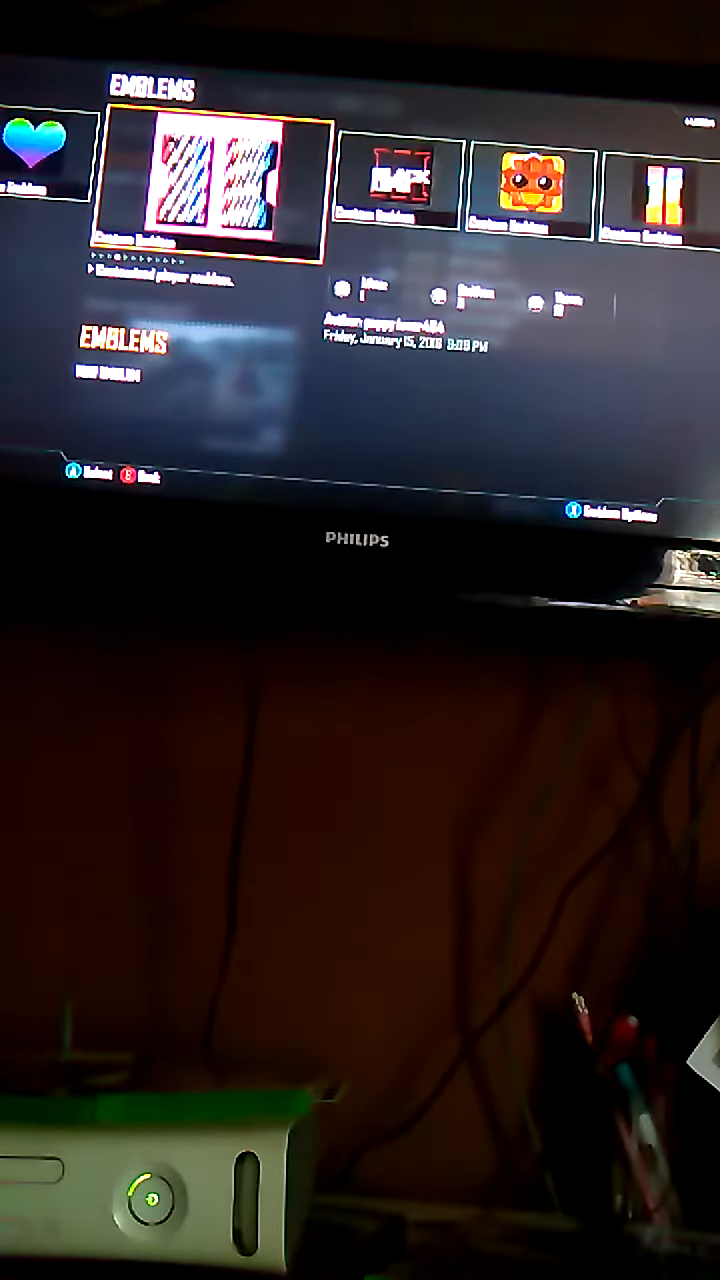
scroll(right, 3)
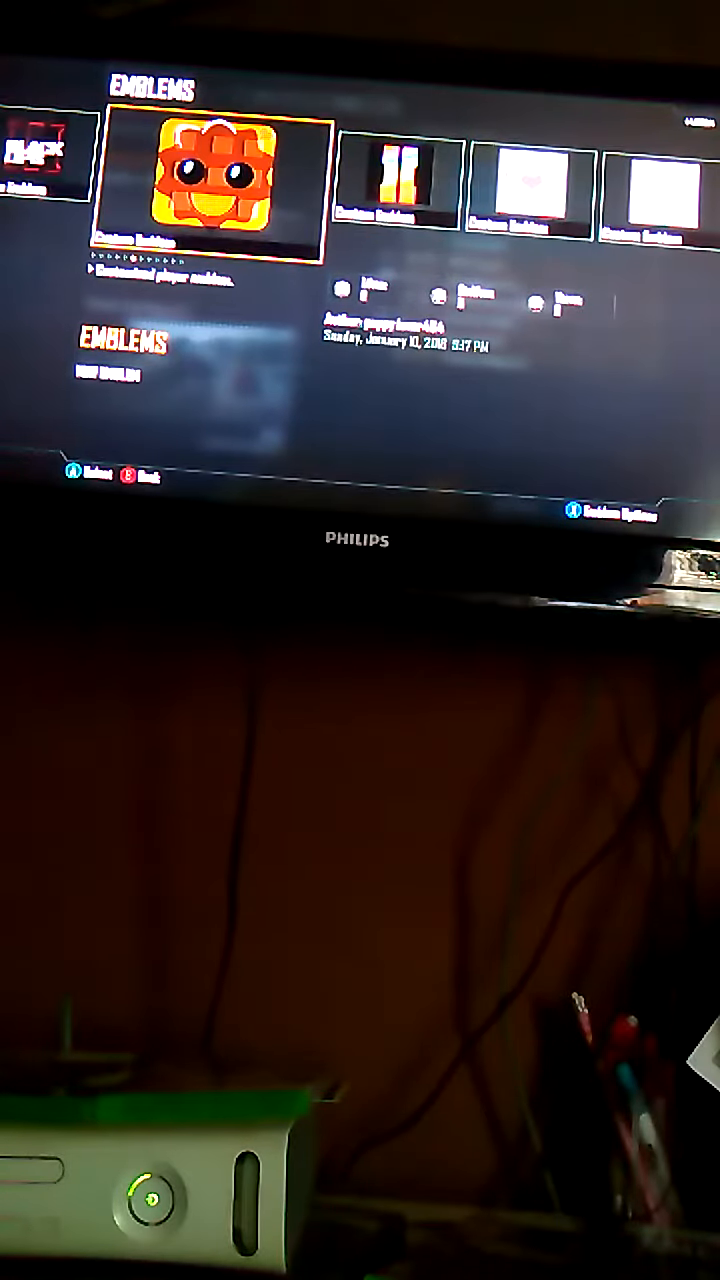
scroll(right, 3)
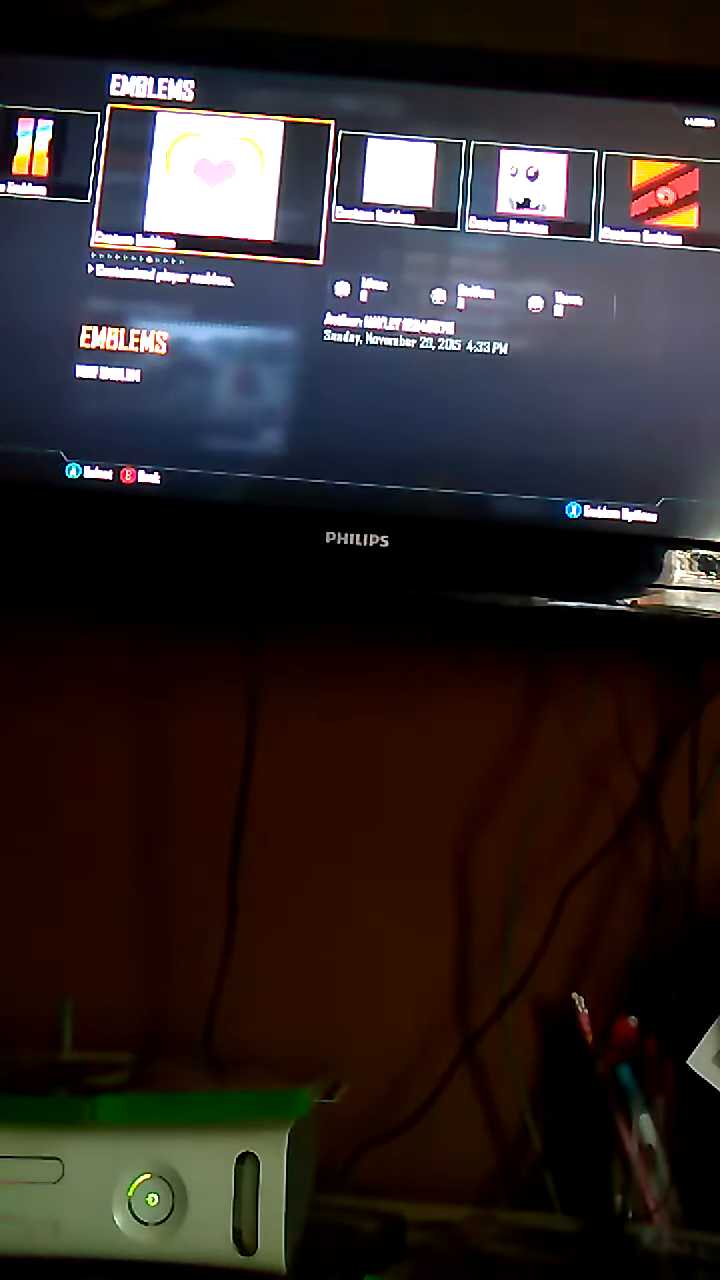